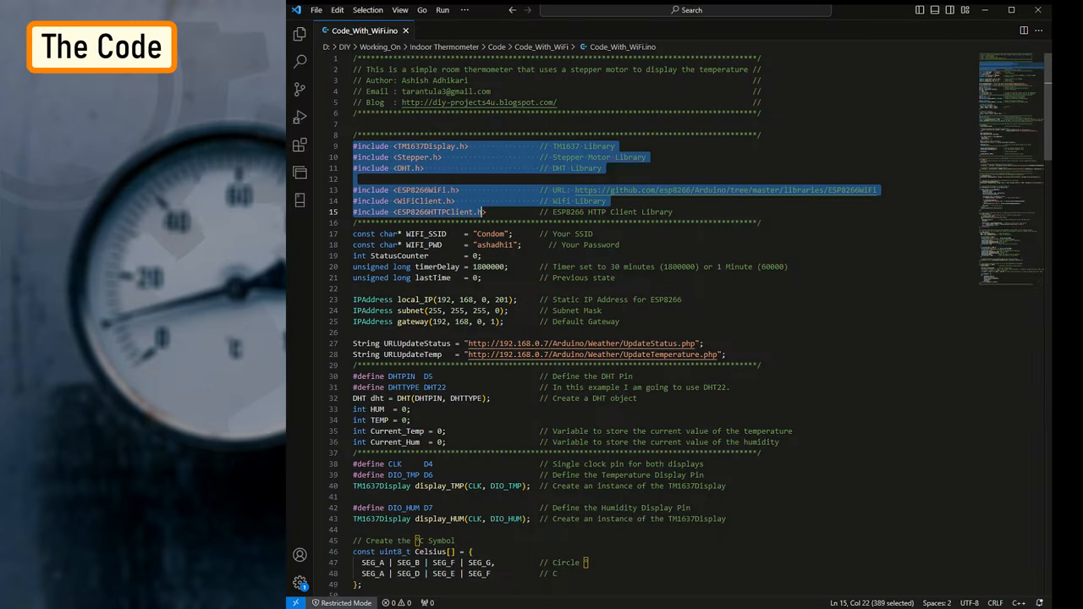
Step: Highlight the WiFi credentials, static IP/subnet/gateway lines and the two server update URL lines in turn
{"action": "left_click", "coordinate": [501, 322]}
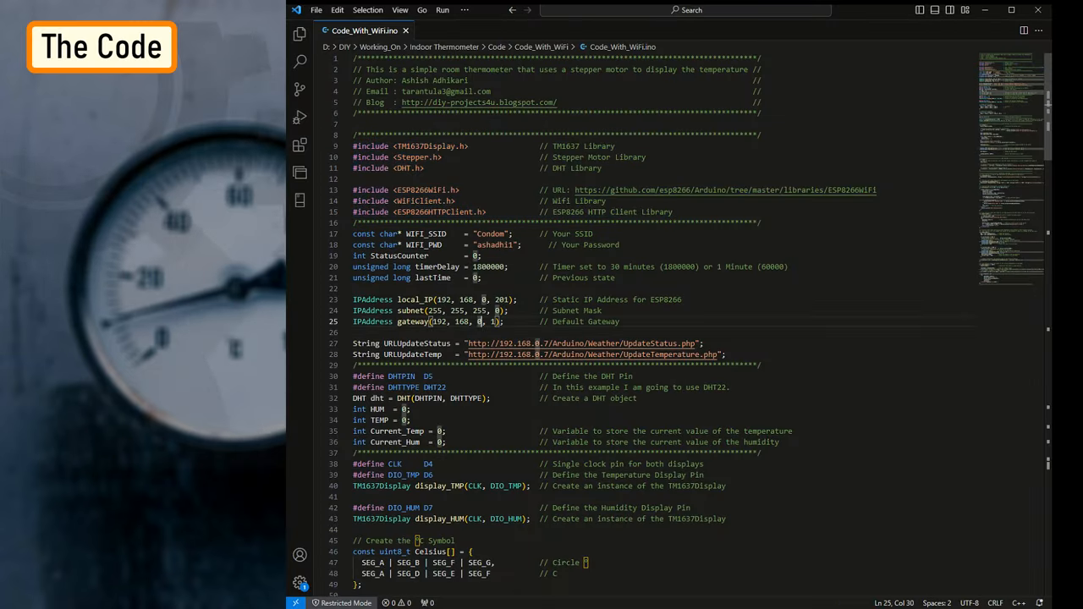
{"action": "left_click_drag", "start_coordinate": [352, 233], "coordinate": [613, 267]}
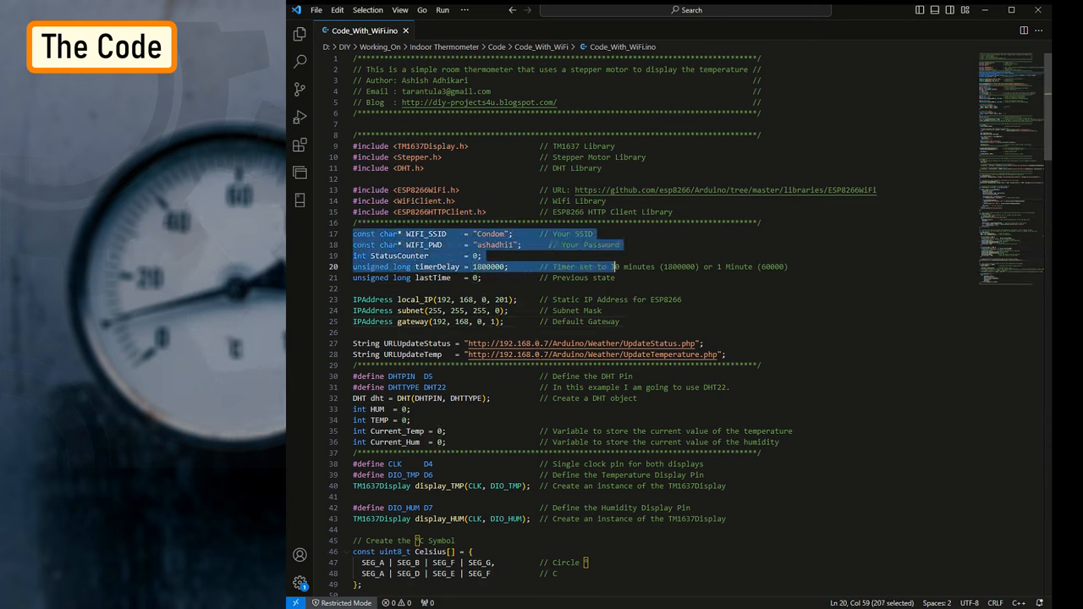
{"action": "left_click", "coordinate": [410, 298]}
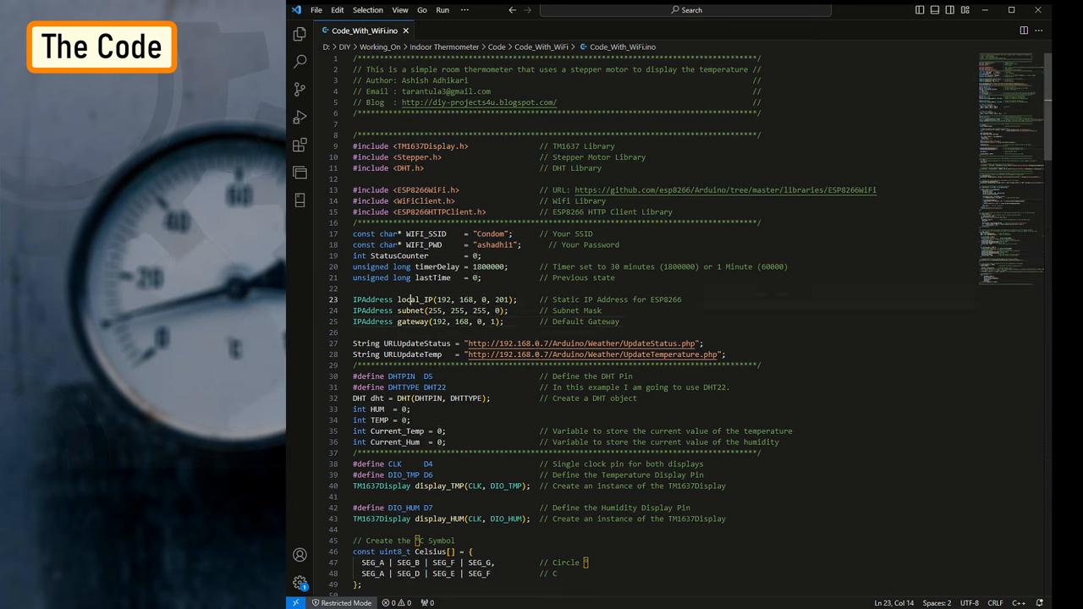
{"action": "left_click_drag", "start_coordinate": [356, 300], "coordinate": [617, 322]}
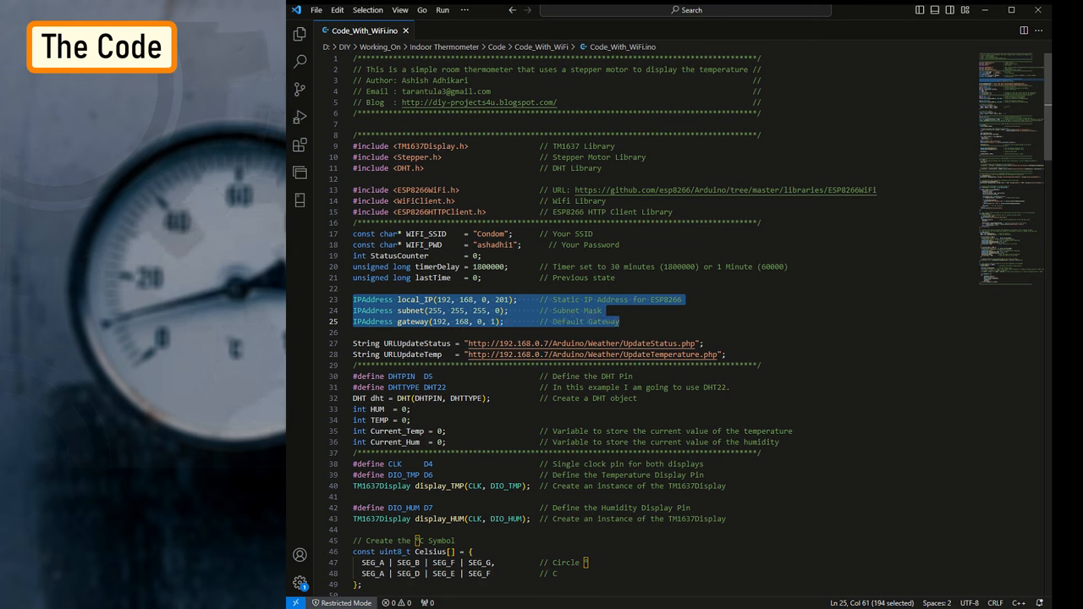
{"action": "left_click", "coordinate": [381, 331]}
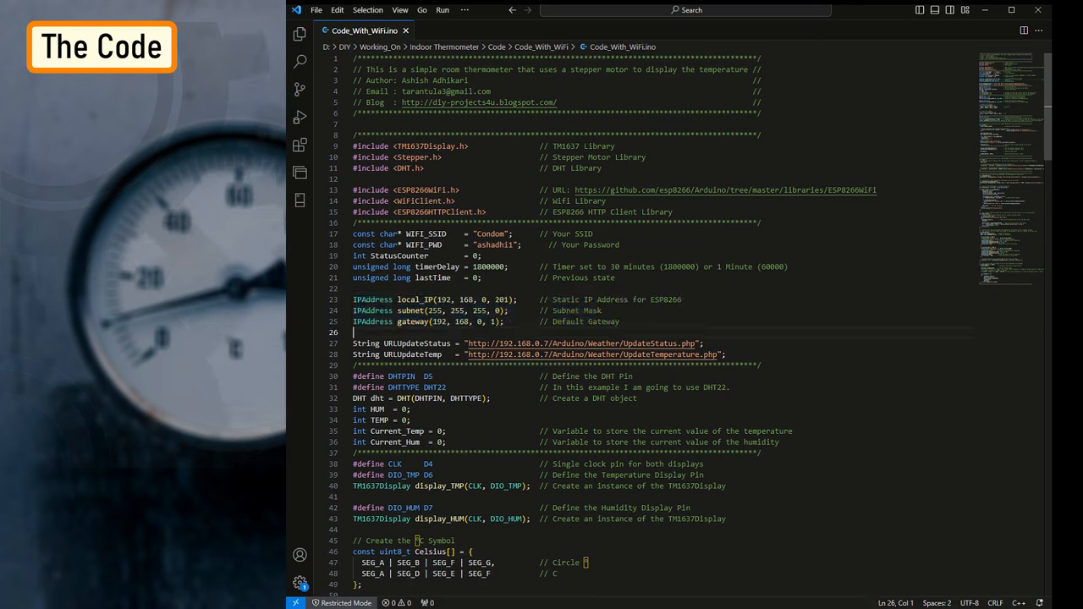
{"action": "left_click_drag", "start_coordinate": [352, 342], "coordinate": [711, 354]}
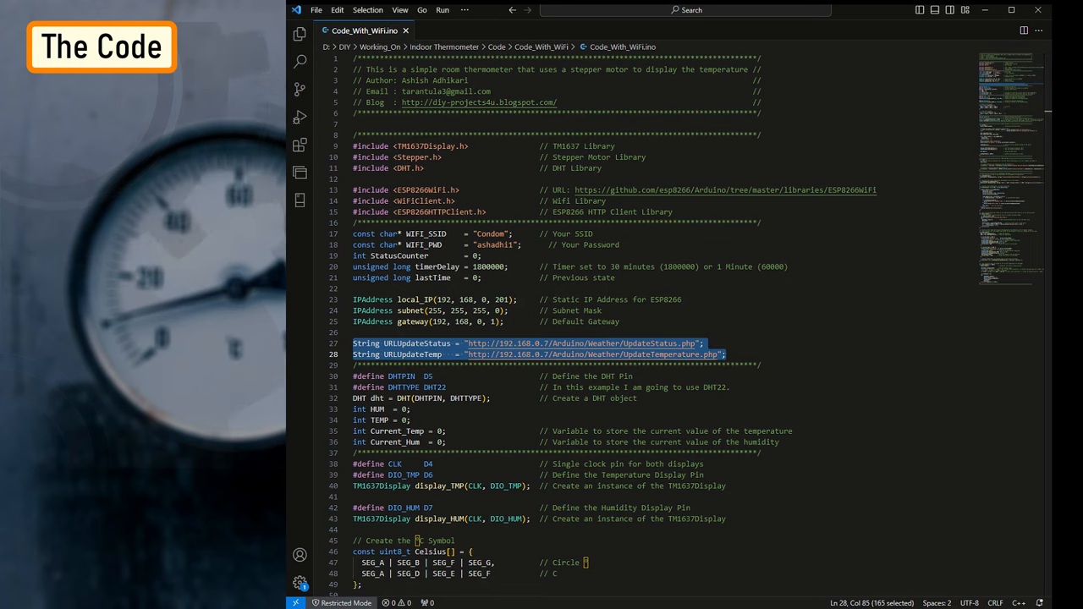
Step: Highlight the time() call in the UpdateStatus.php query, then review UpdateTemperature.php
{"action": "left_click", "coordinate": [464, 31]}
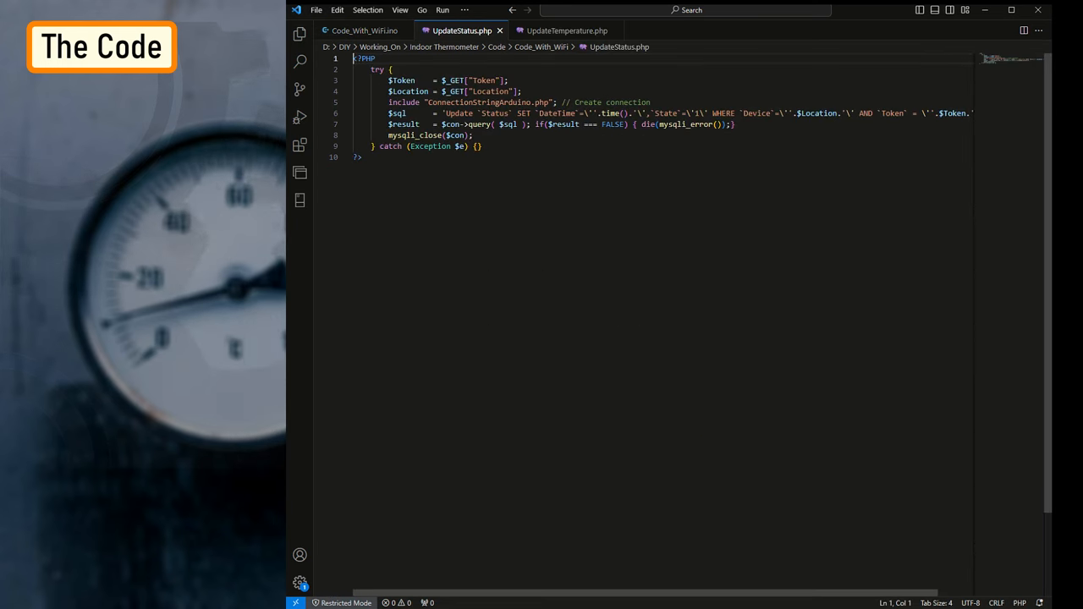
{"action": "double_click", "coordinate": [458, 112]}
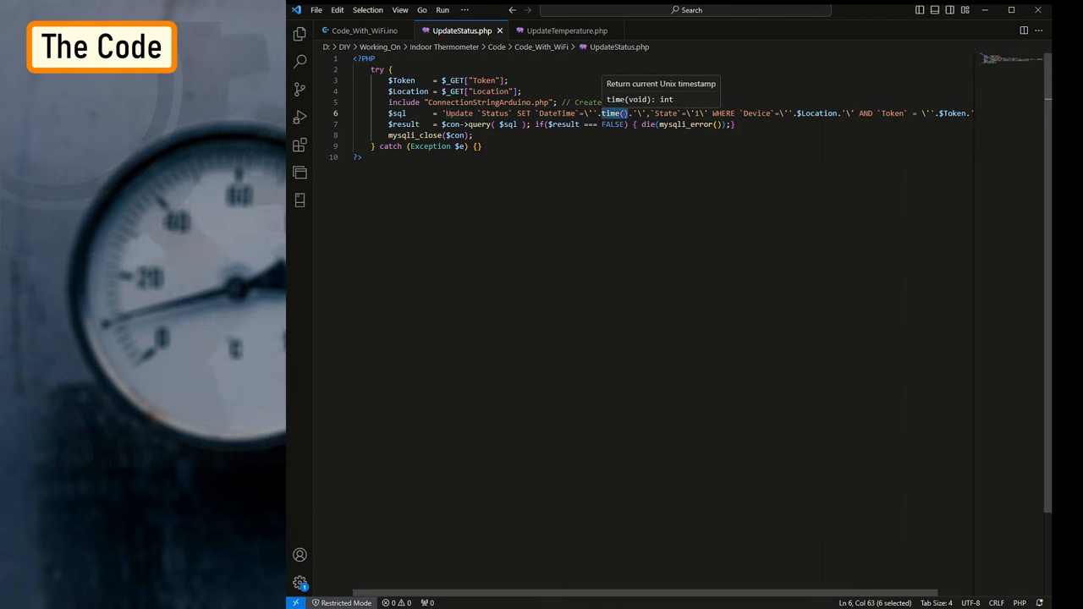
{"action": "left_click", "coordinate": [359, 156]}
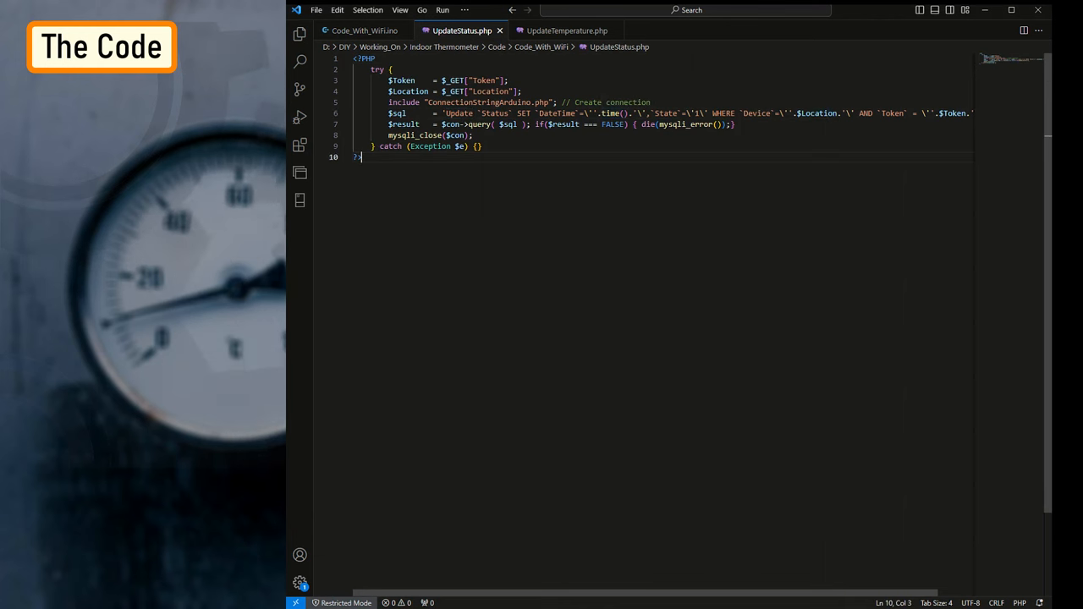
{"action": "left_click", "coordinate": [562, 31]}
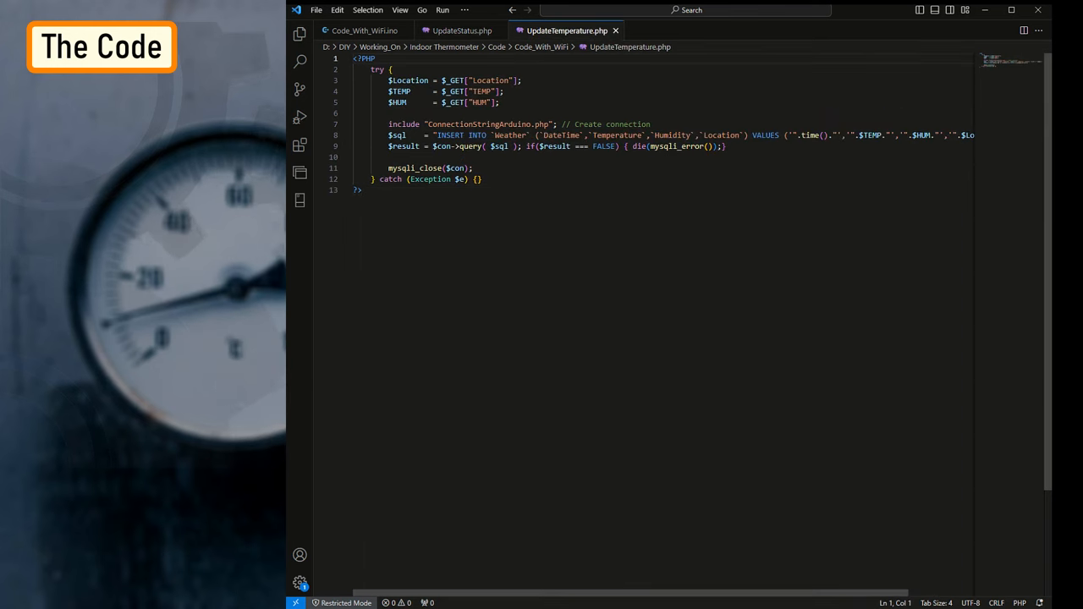
{"action": "double_click", "coordinate": [450, 135]}
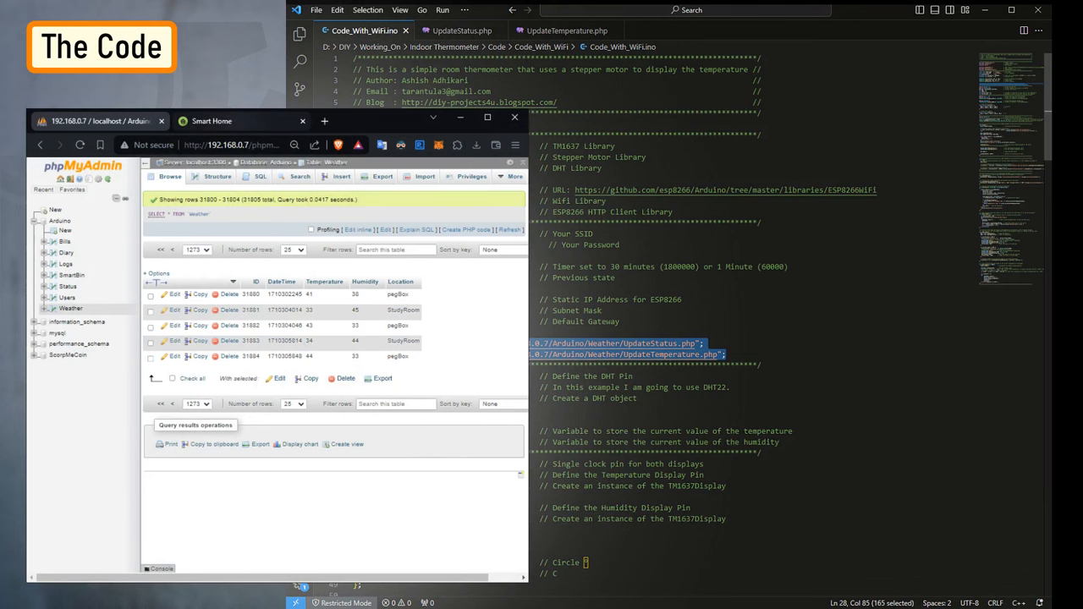
Step: Show the Our Smart Home dashboard page with its Weather tile instead of the phpMyAdmin weather table
{"action": "left_click", "coordinate": [240, 122]}
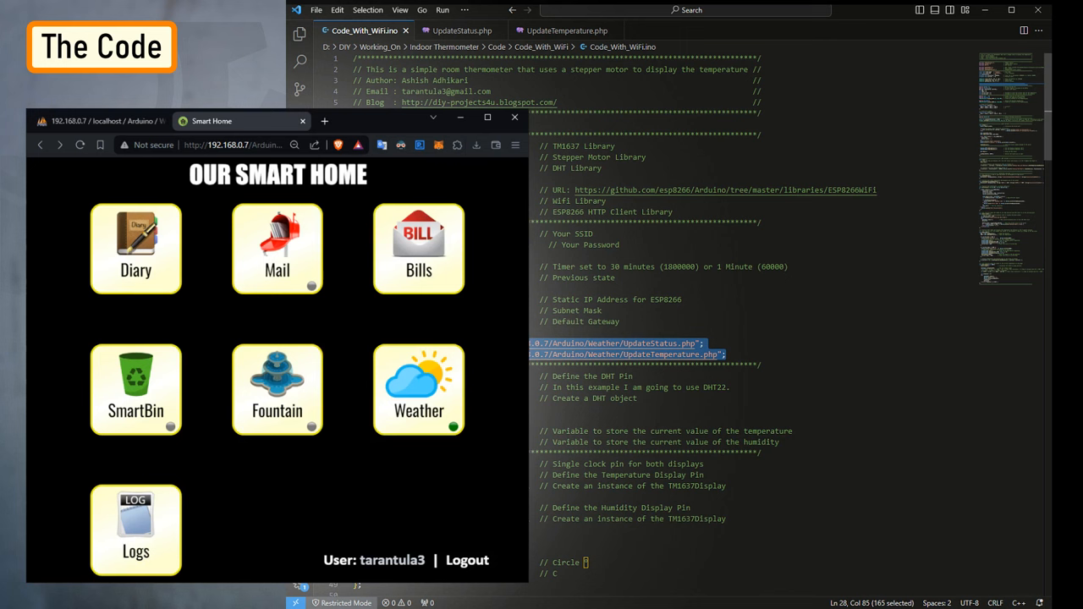
{"action": "left_click", "coordinate": [418, 389]}
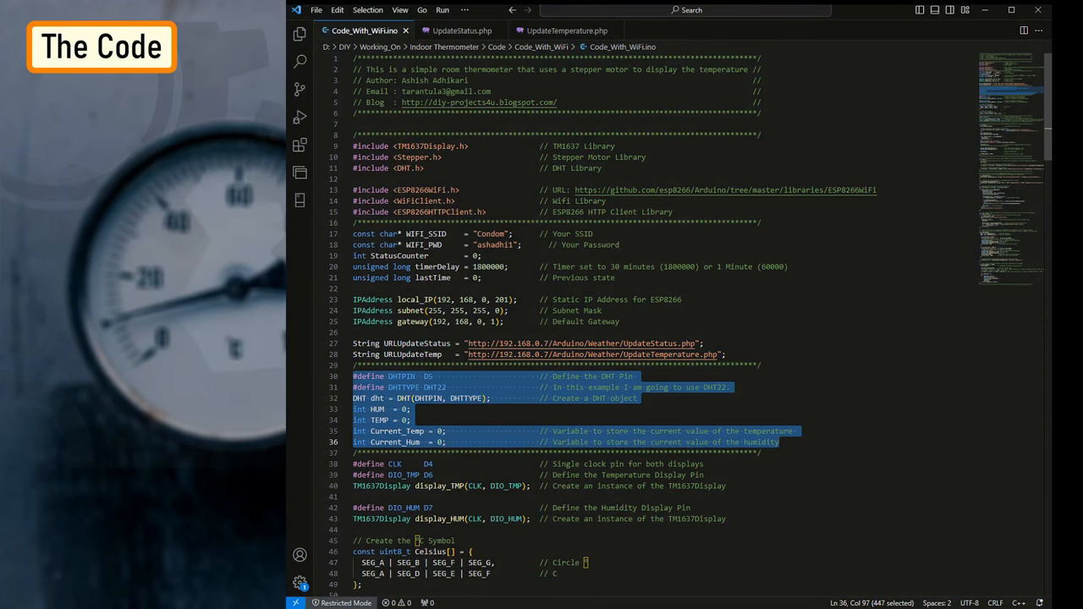
{"action": "scroll", "scroll_direction": "down", "scroll_amount": 3}
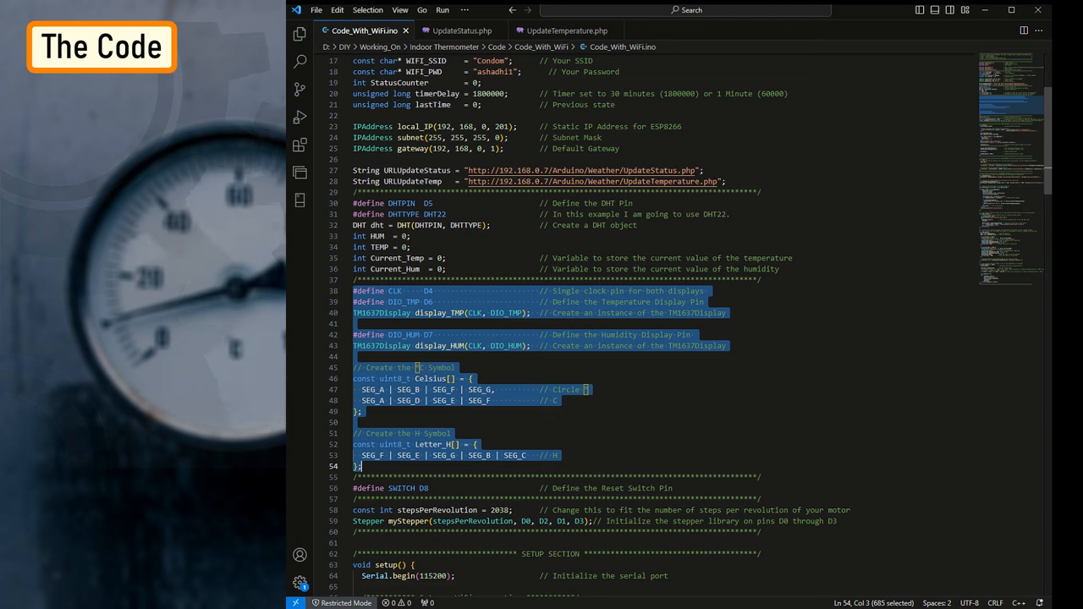
{"action": "left_click", "coordinate": [477, 443]}
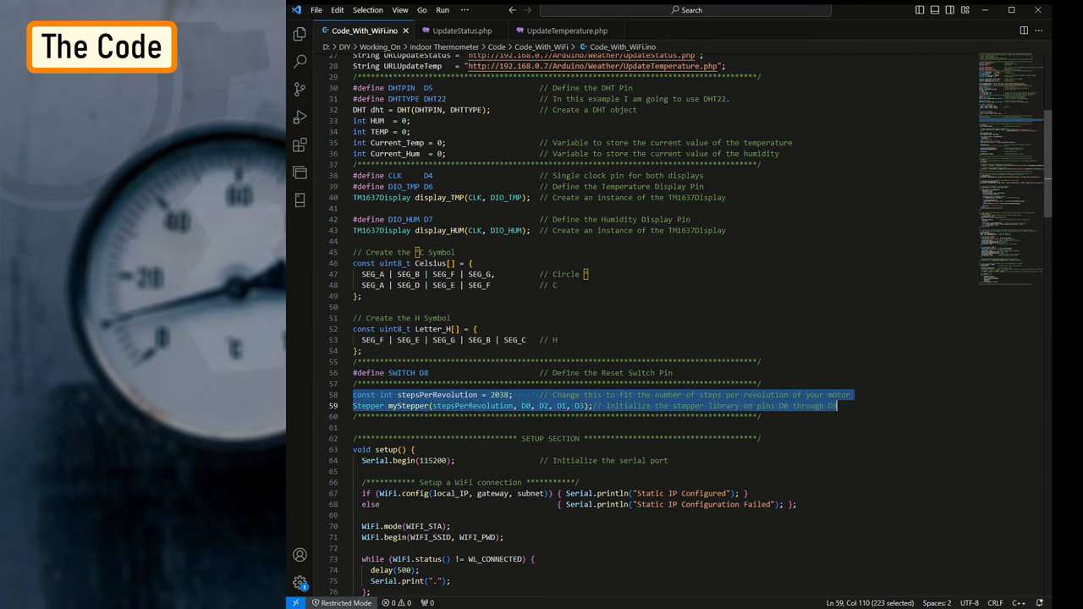
{"action": "left_click", "coordinate": [548, 407]}
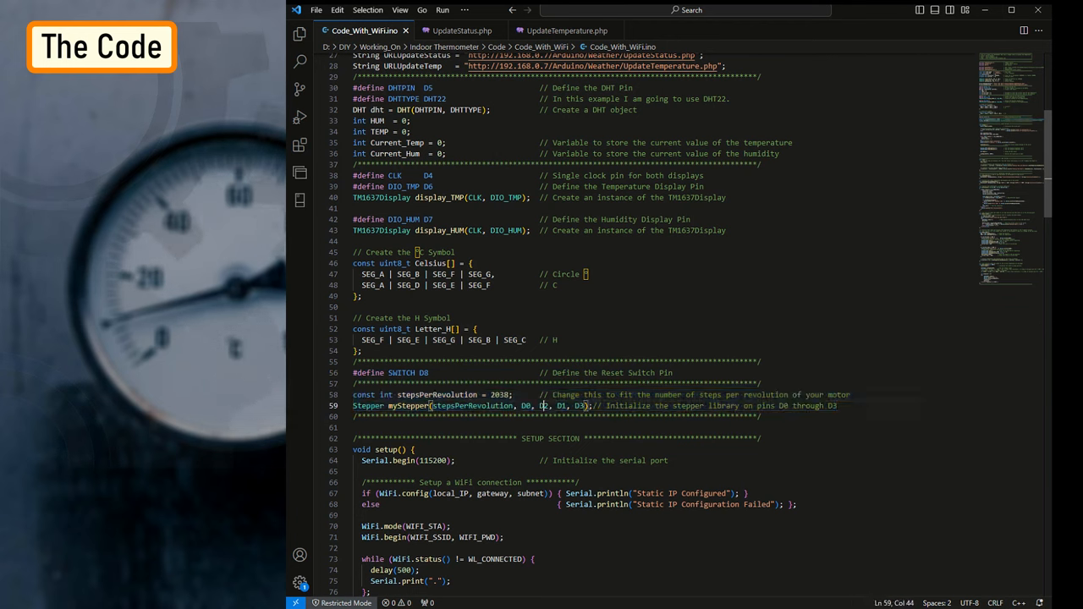
{"action": "double_click", "coordinate": [545, 407]}
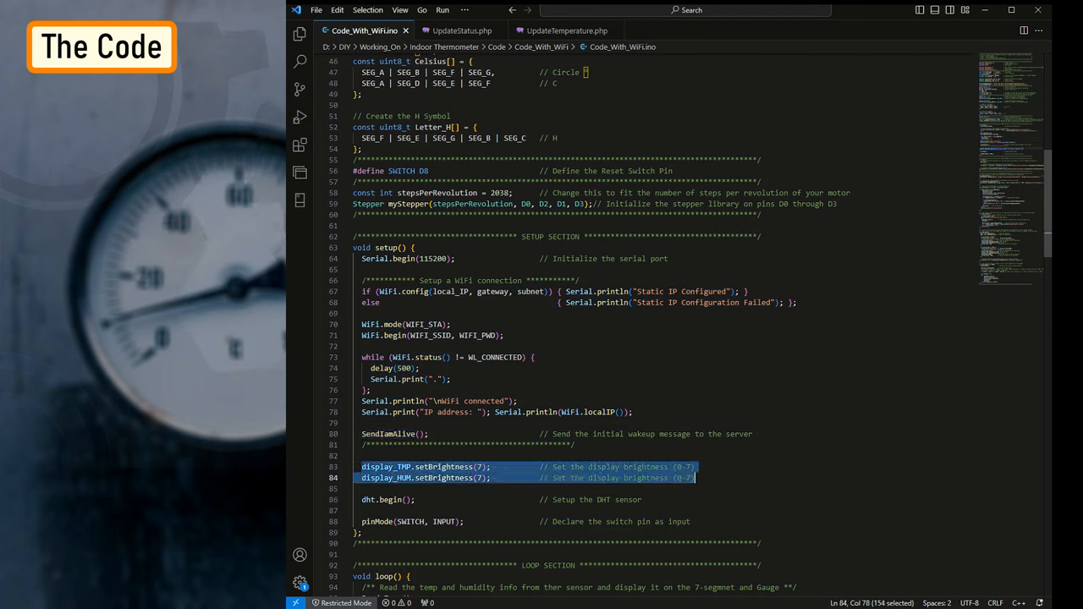
{"action": "left_click", "coordinate": [367, 499]}
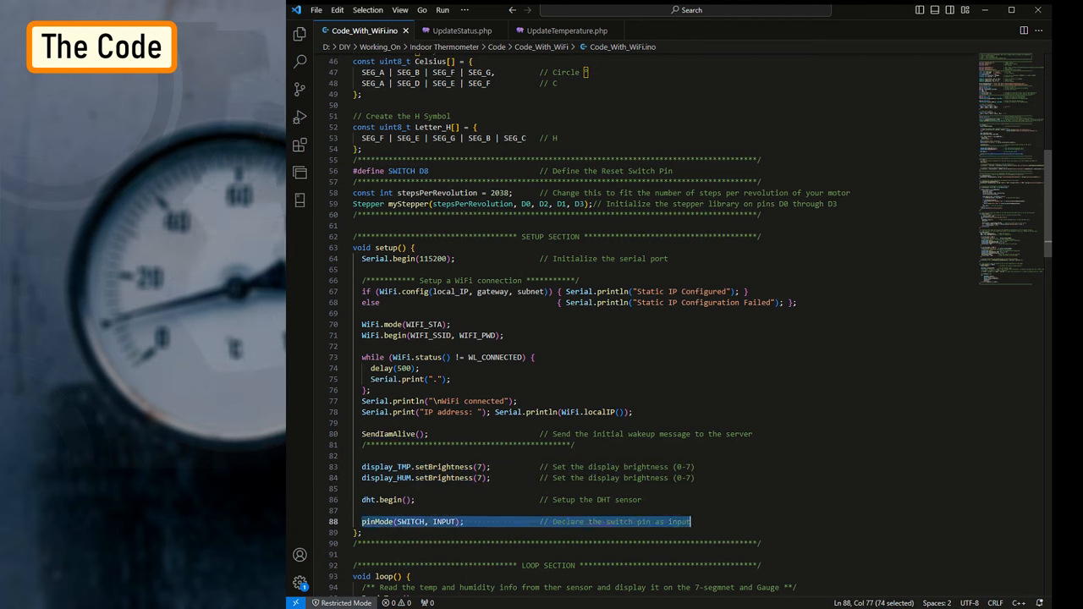
{"action": "scroll", "scroll_direction": "down", "scroll_amount": 3}
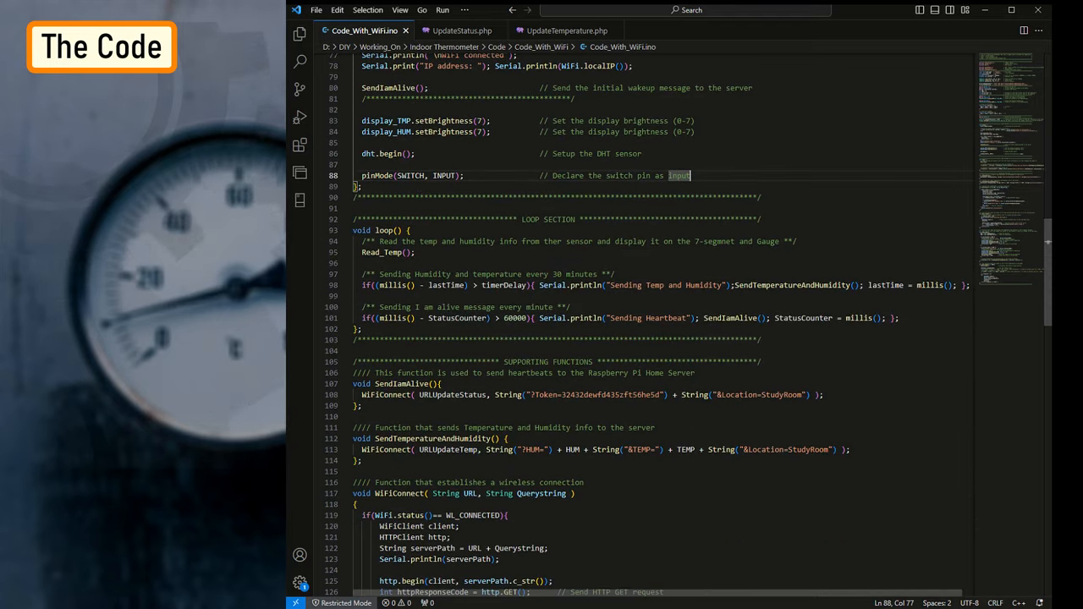
{"action": "double_click", "coordinate": [373, 253]}
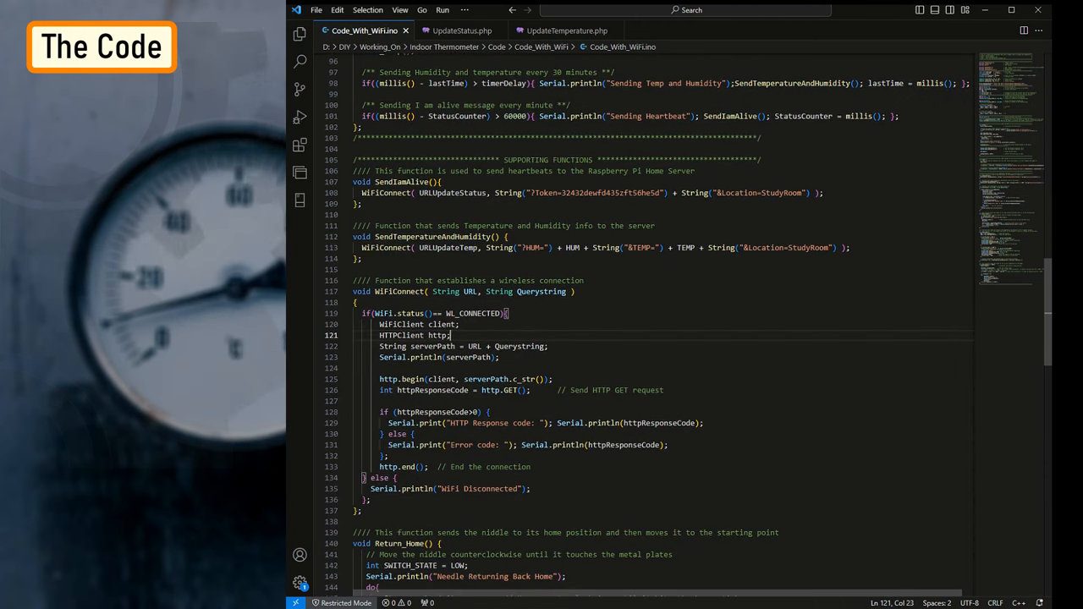
{"action": "left_click", "coordinate": [772, 193]}
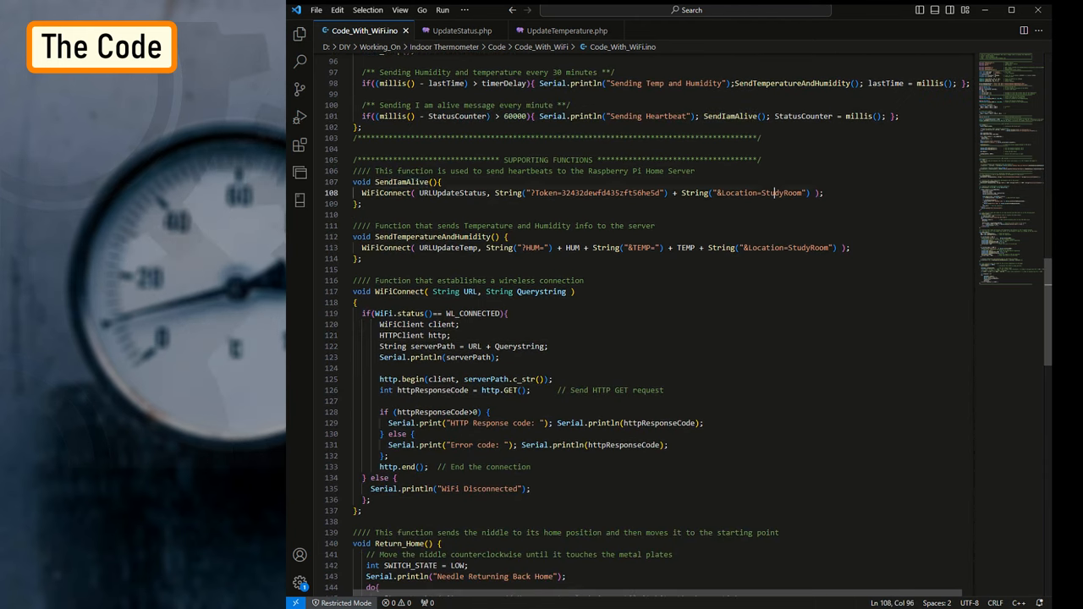
{"action": "double_click", "coordinate": [452, 193]}
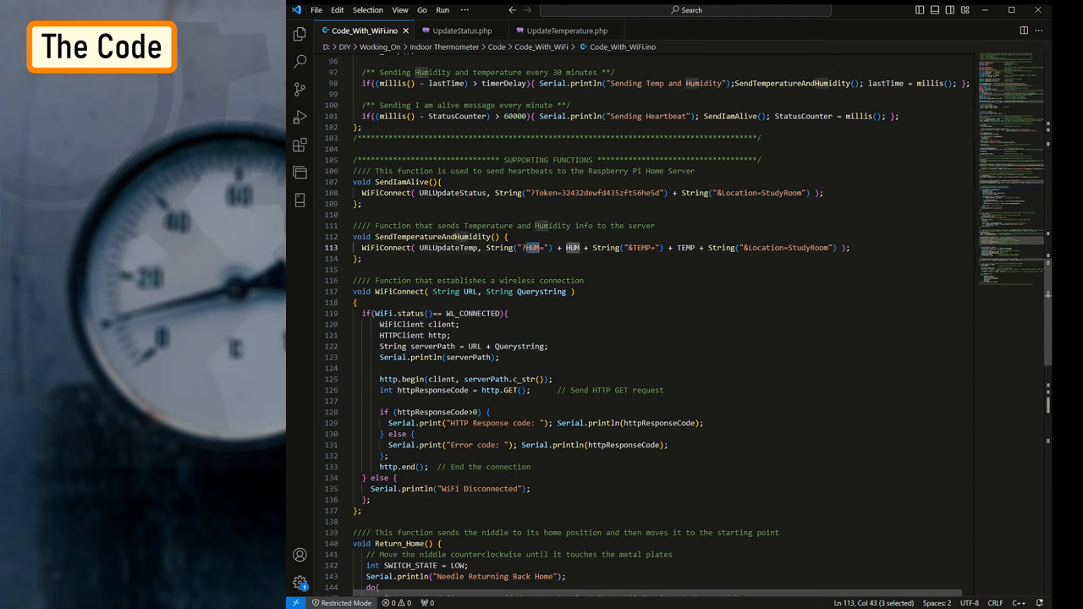
{"action": "scroll", "scroll_direction": "down", "scroll_amount": 3}
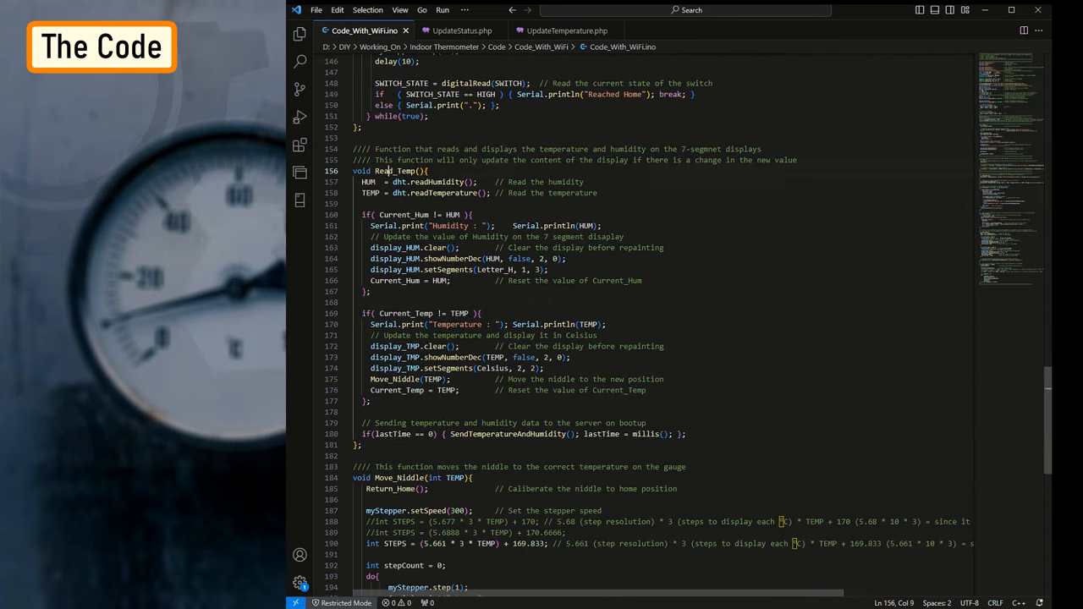
{"action": "left_click_drag", "start_coordinate": [366, 183], "coordinate": [596, 193]}
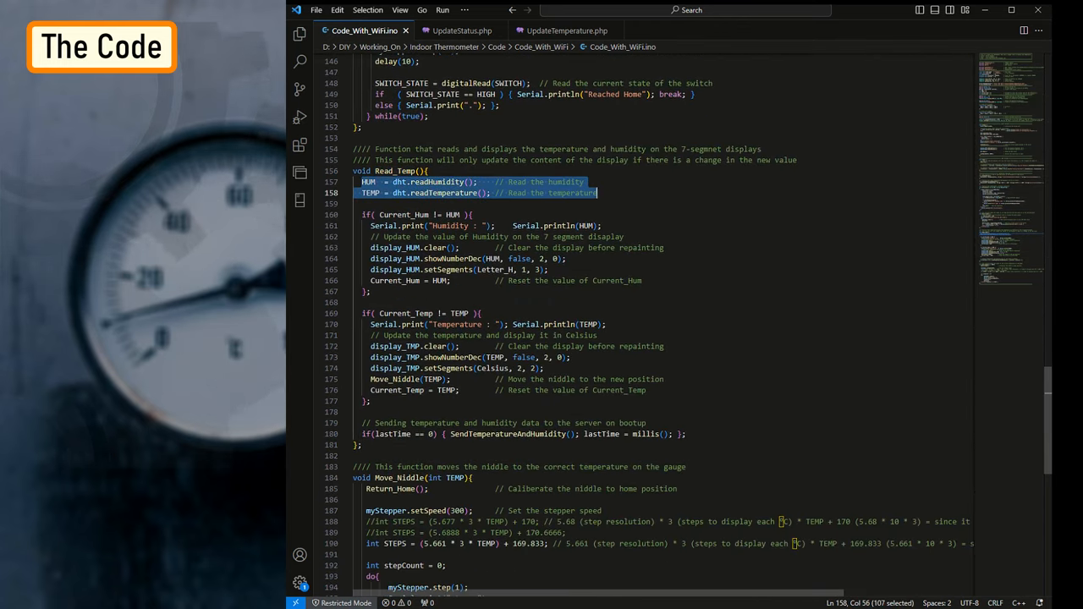
{"action": "left_click", "coordinate": [369, 247]}
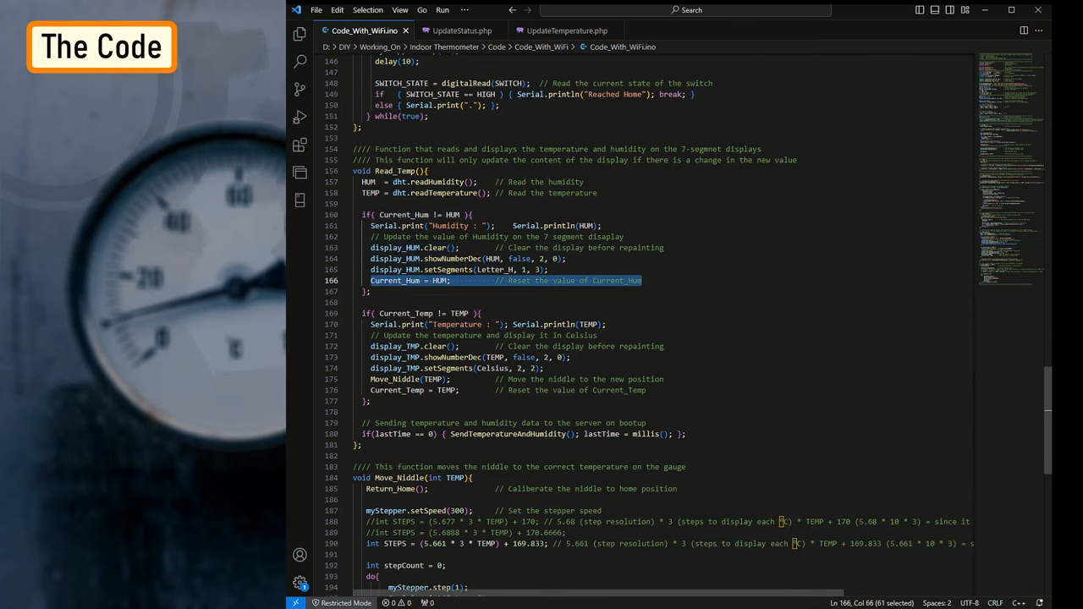
{"action": "left_click", "coordinate": [410, 379]}
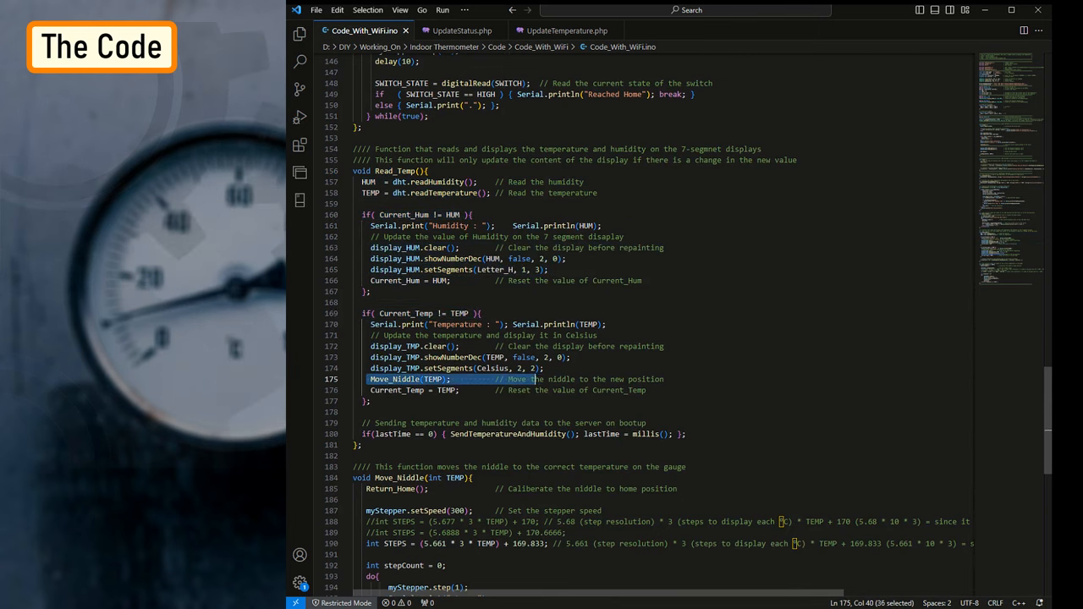
{"action": "scroll", "scroll_direction": "down", "scroll_amount": 3}
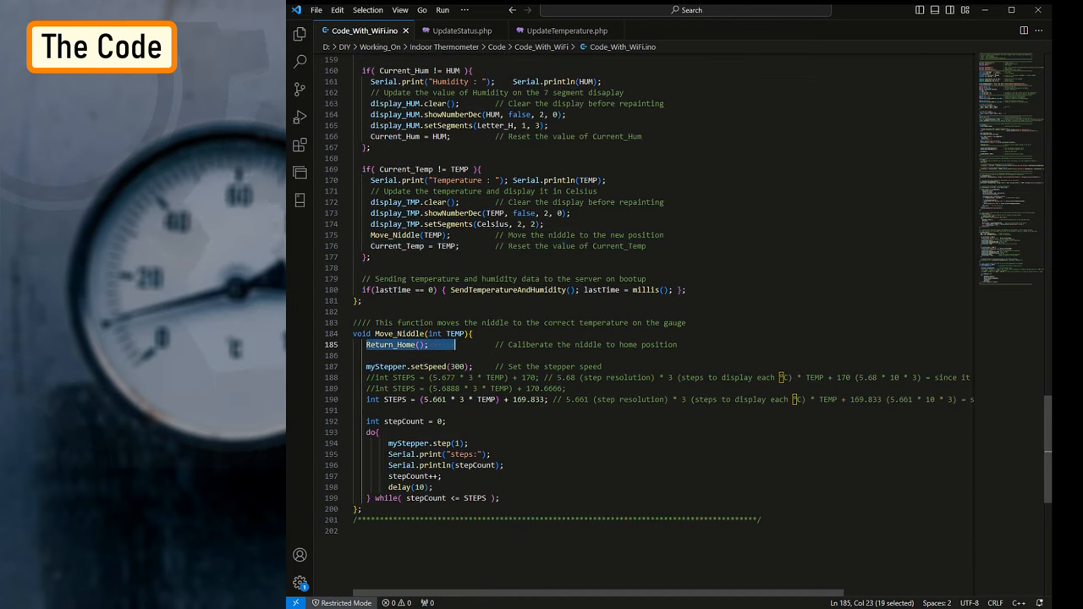
{"action": "scroll", "scroll_direction": "up", "scroll_amount": 3}
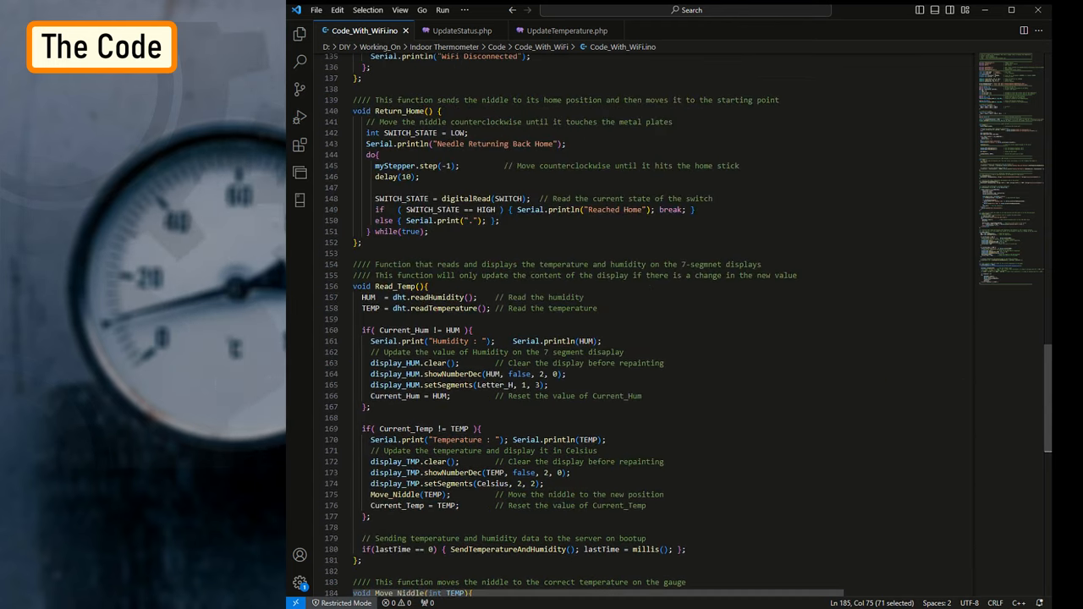
{"action": "double_click", "coordinate": [399, 166]}
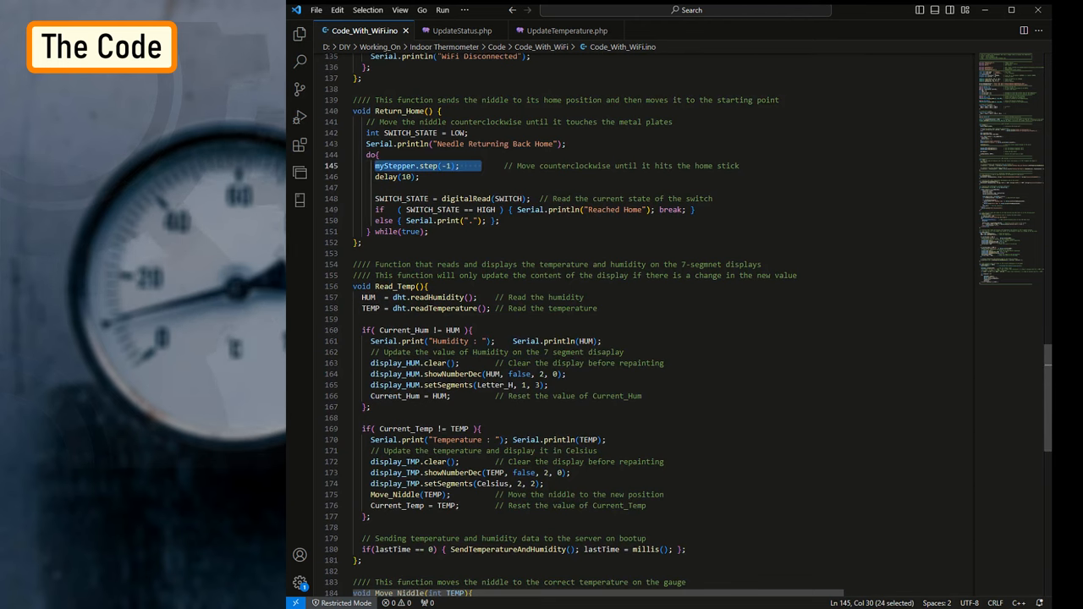
Step: Evaluate 5.661111111111111 × 10 in Calculator, giving 56.61111111111111
{"action": "scroll", "scroll_direction": "down", "scroll_amount": 3}
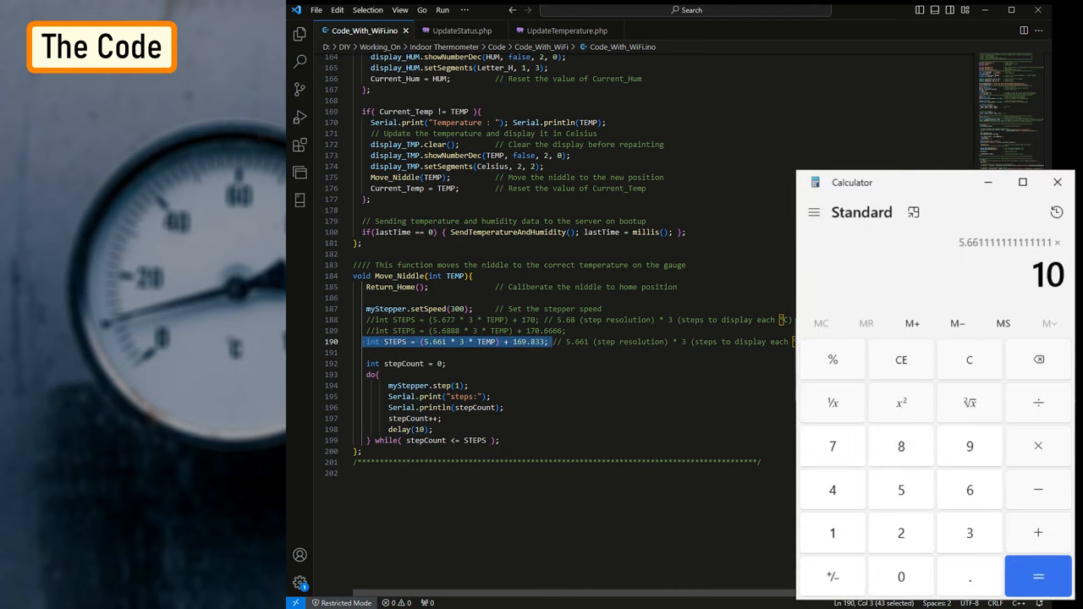
{"action": "left_click", "coordinate": [1037, 576]}
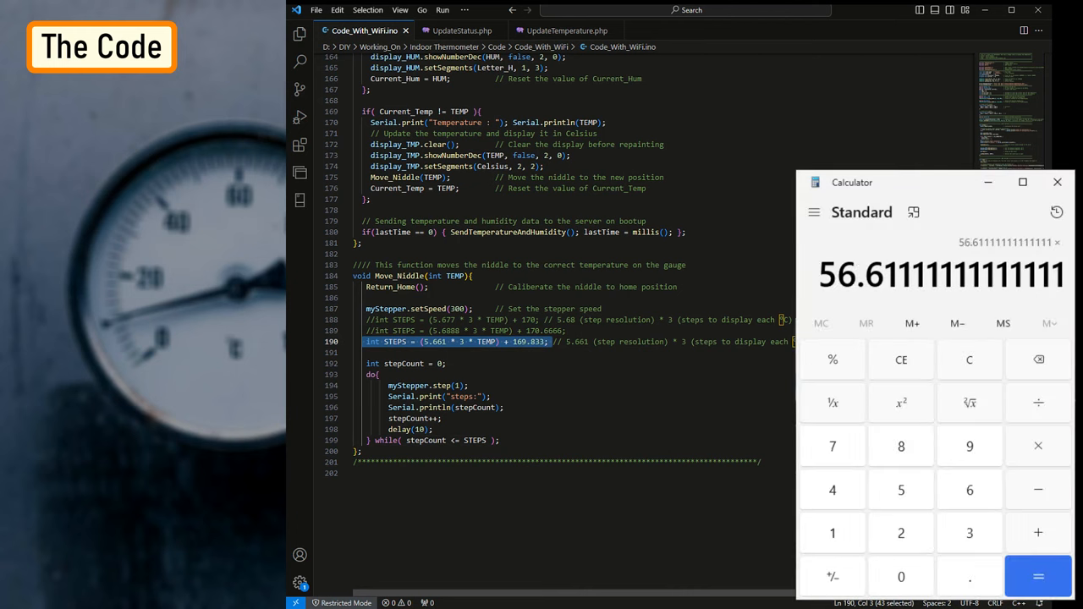